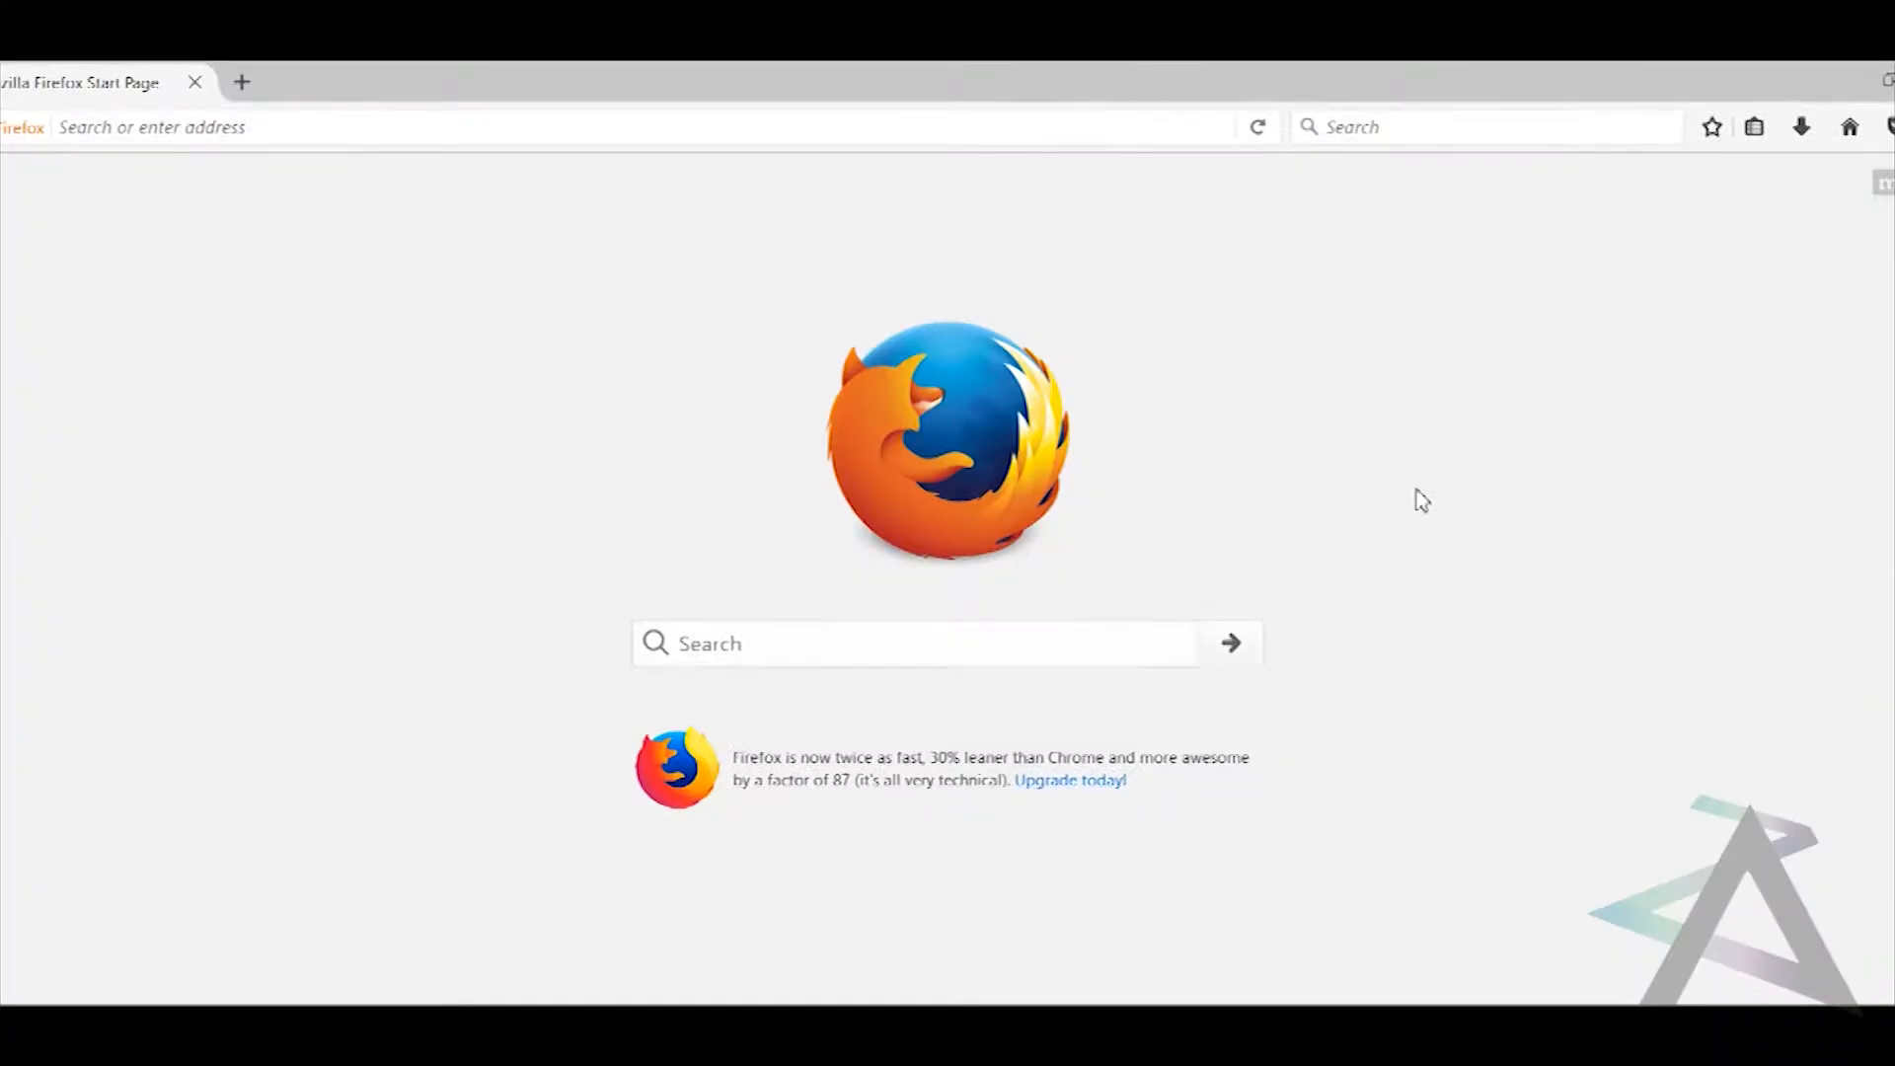
mouse_move(1587, 388)
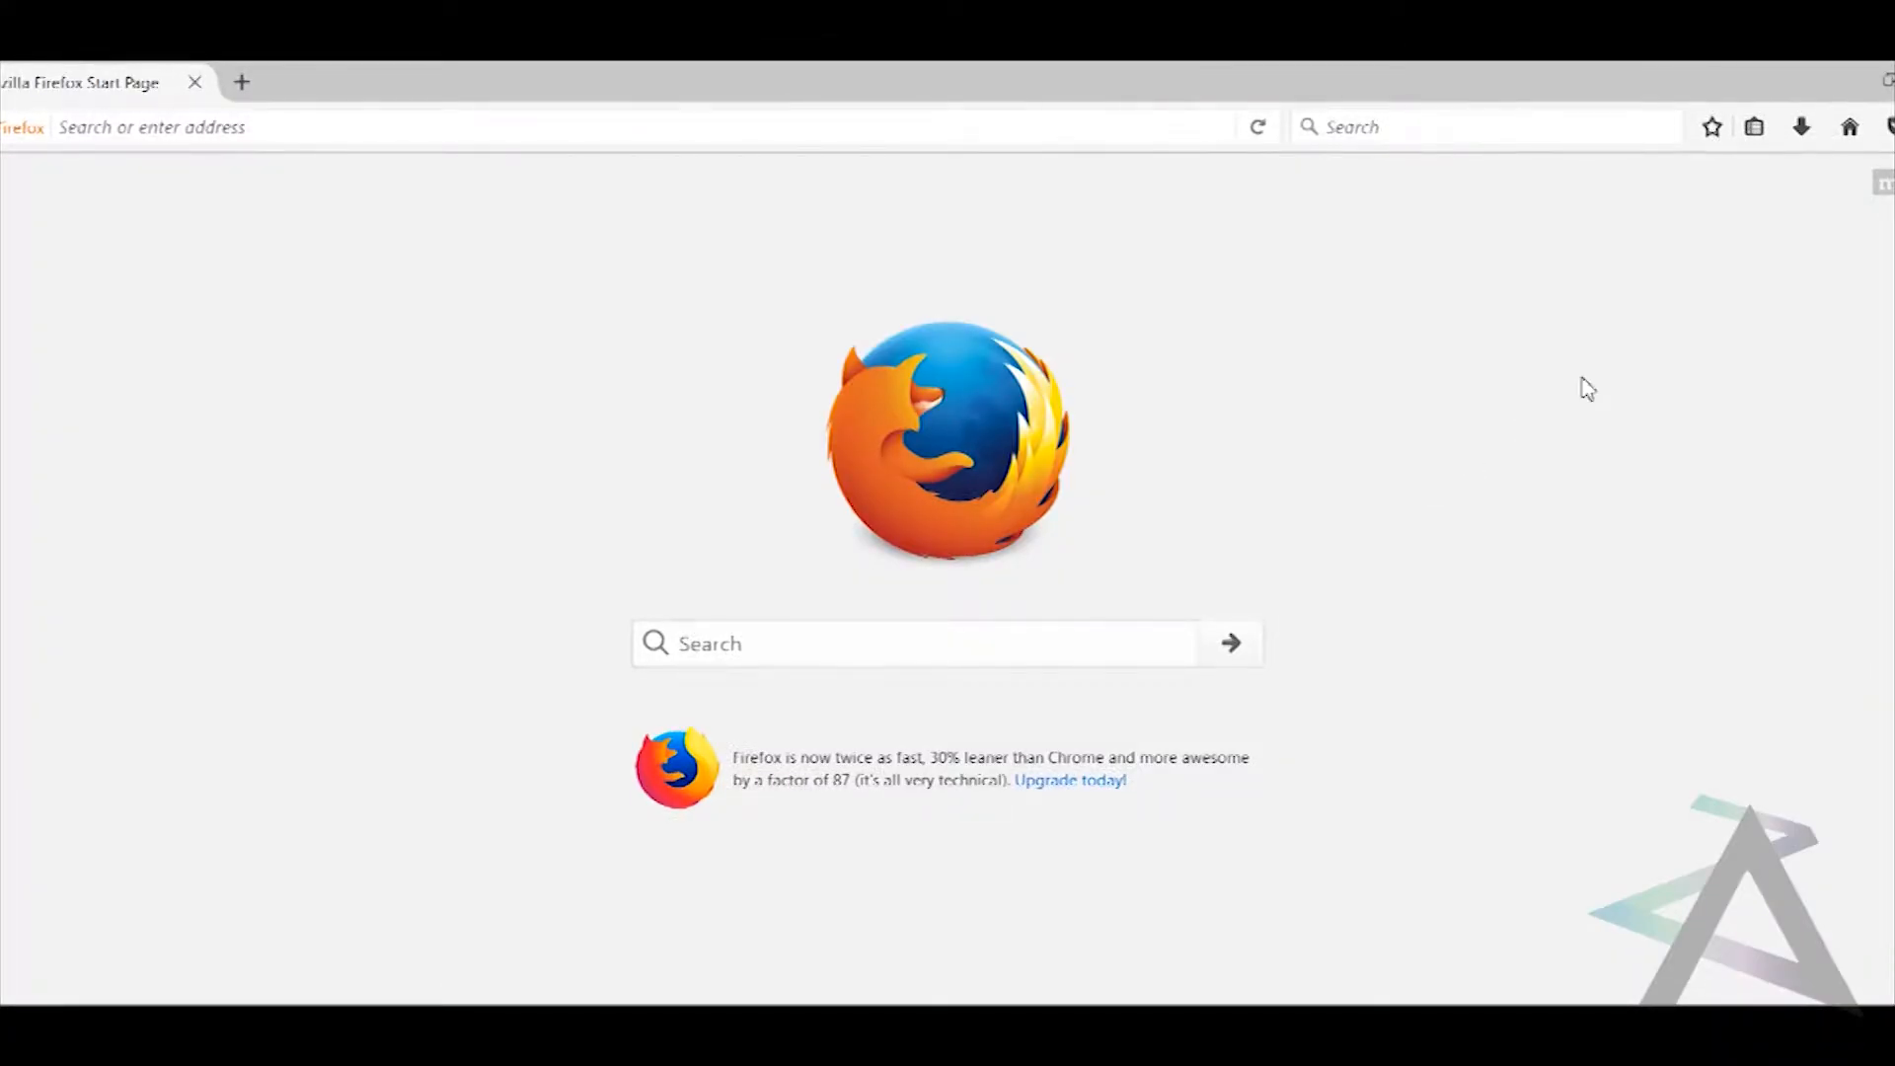
- Open the Firefox main menu and choose an item from it
click(1885, 126)
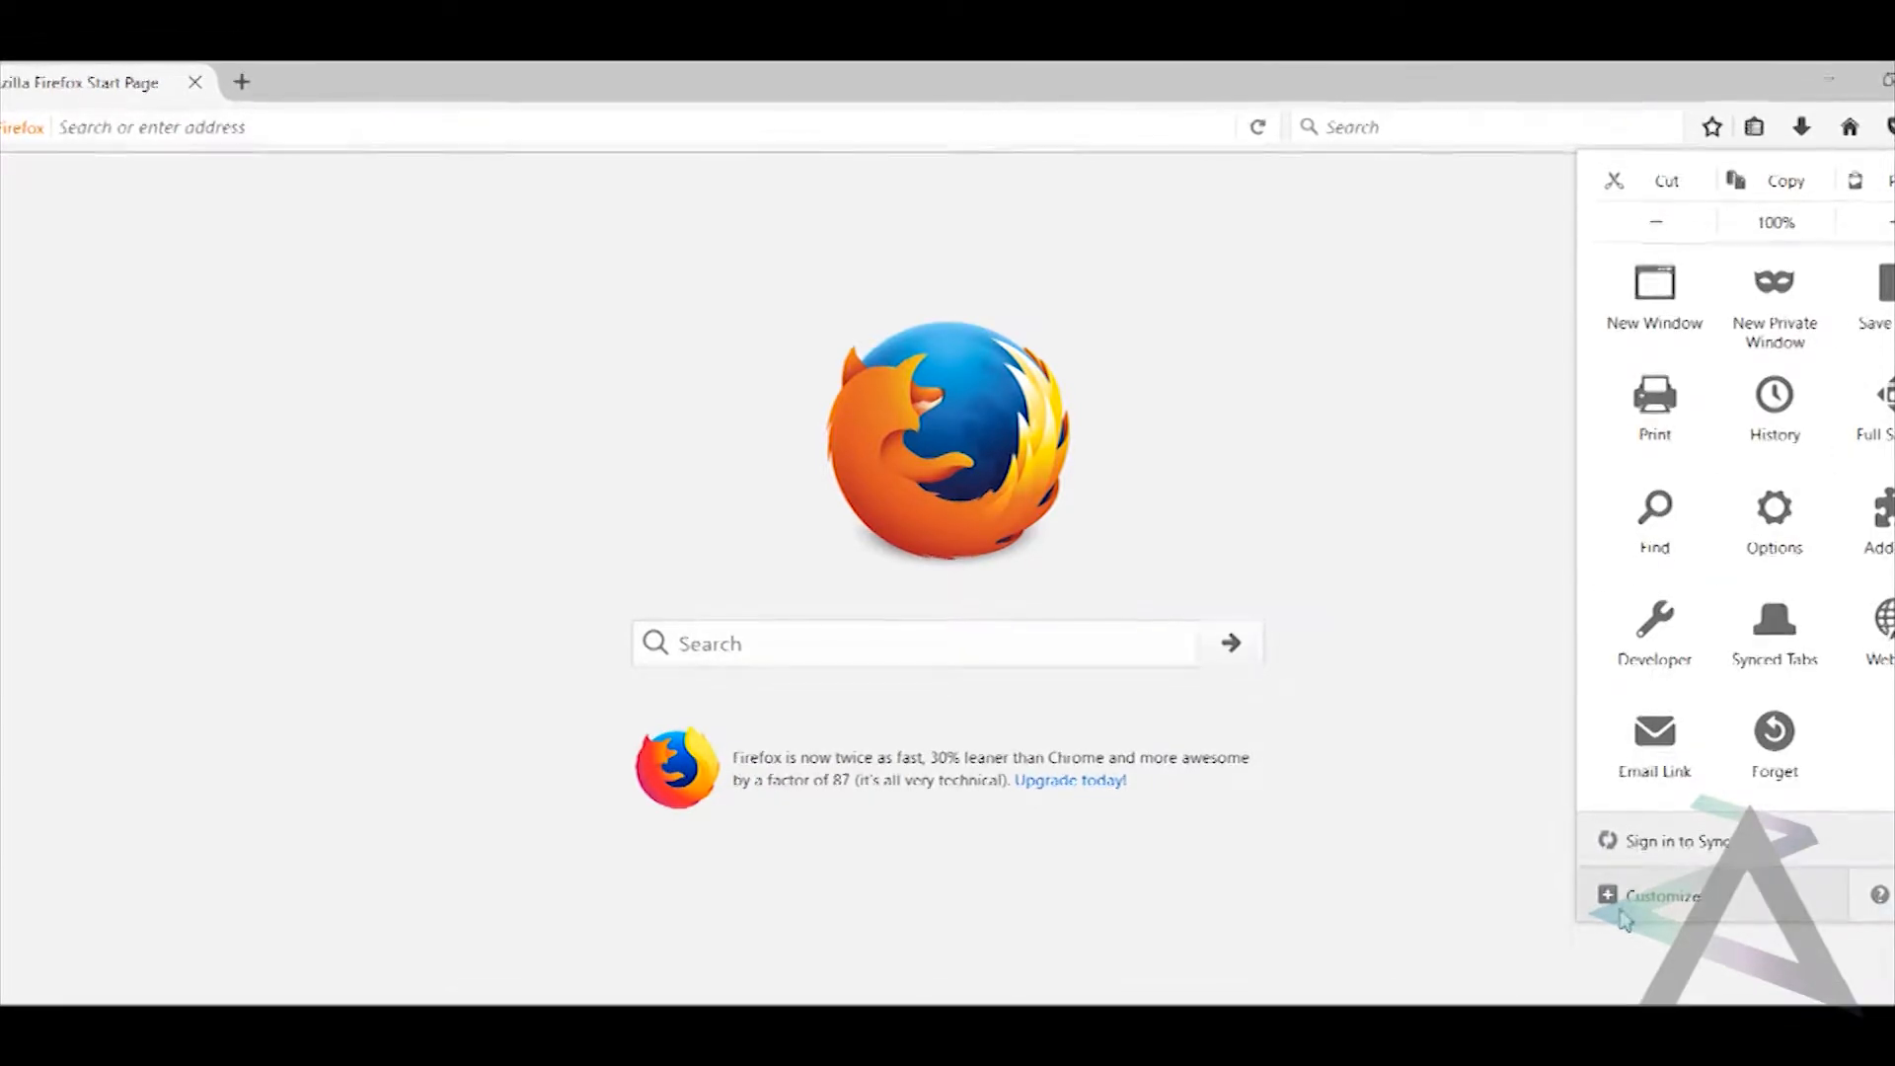
click(1663, 895)
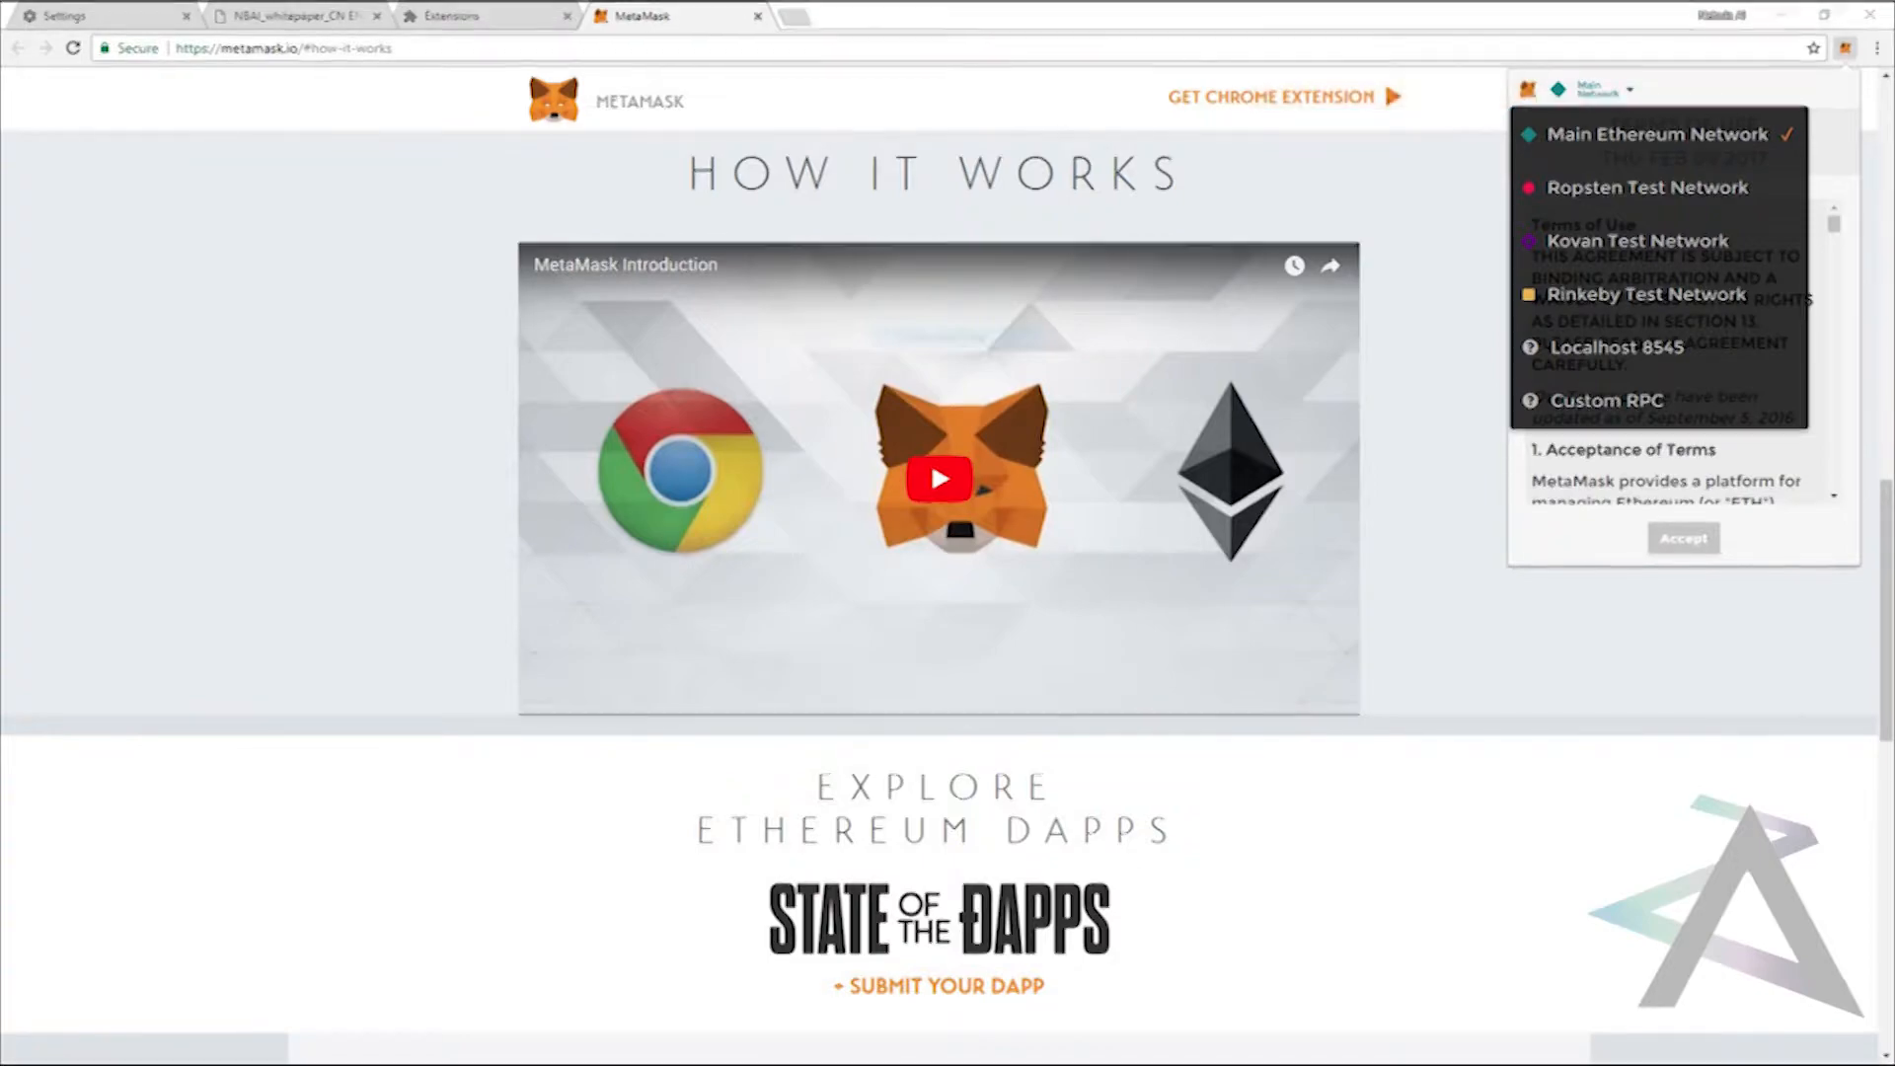
mouse_move(1606, 400)
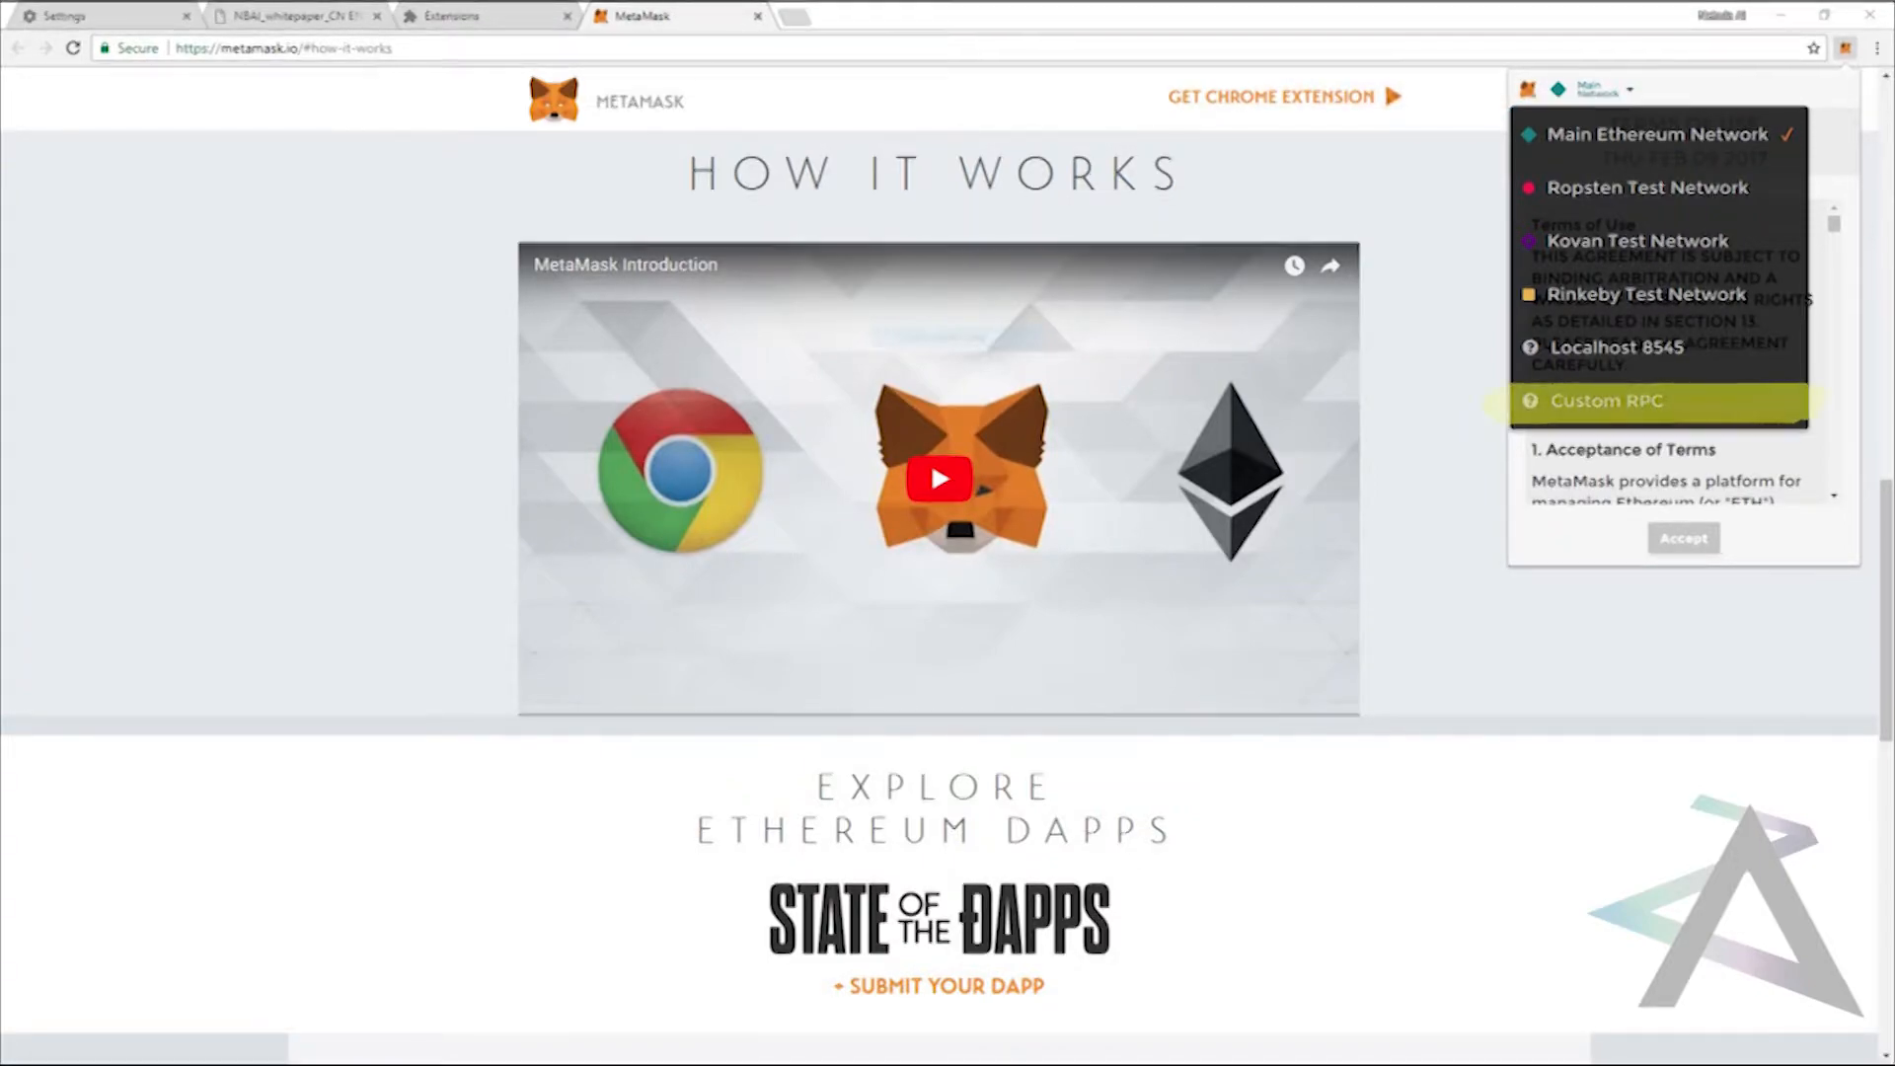
- Switch MetaMask from Main Ethereum Network to Custom RPC
click(1607, 400)
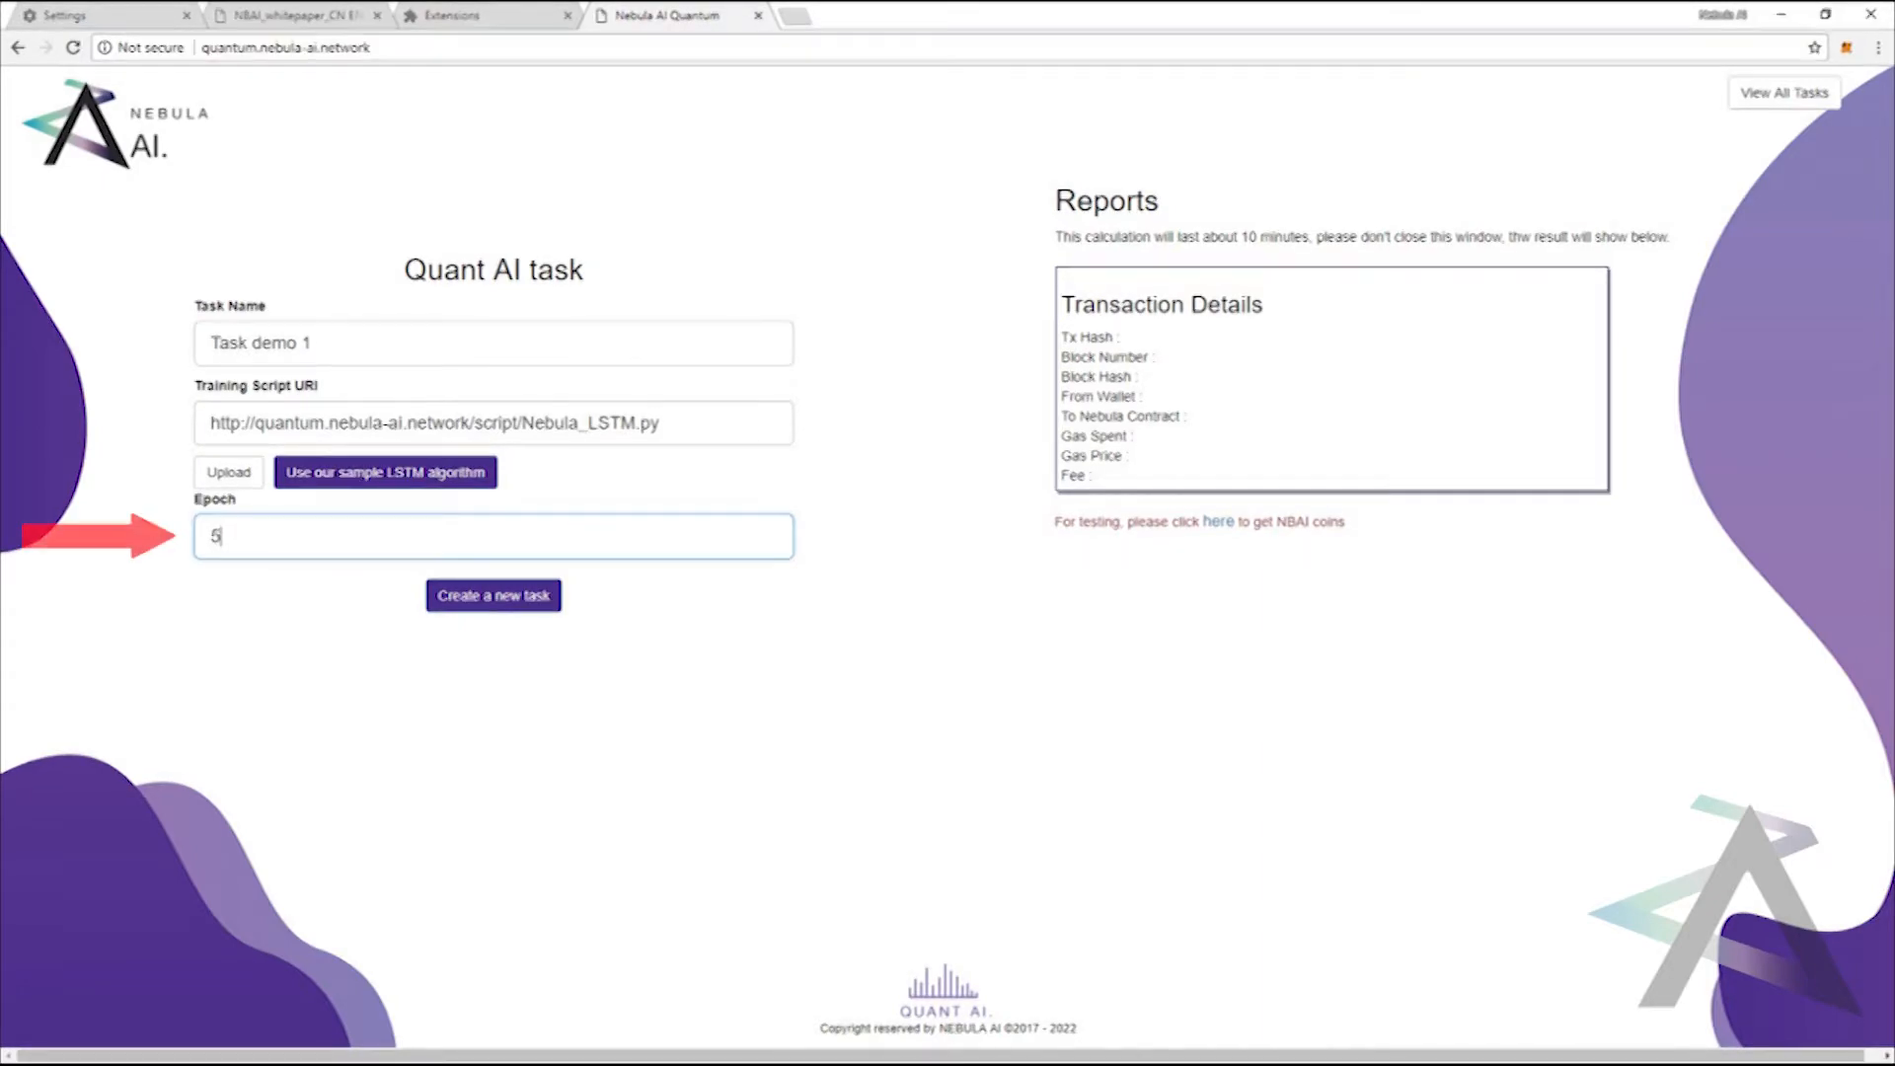
- Set 5 epochs, create Task demo 1, and pay the suggested 5 tokens
click(493, 594)
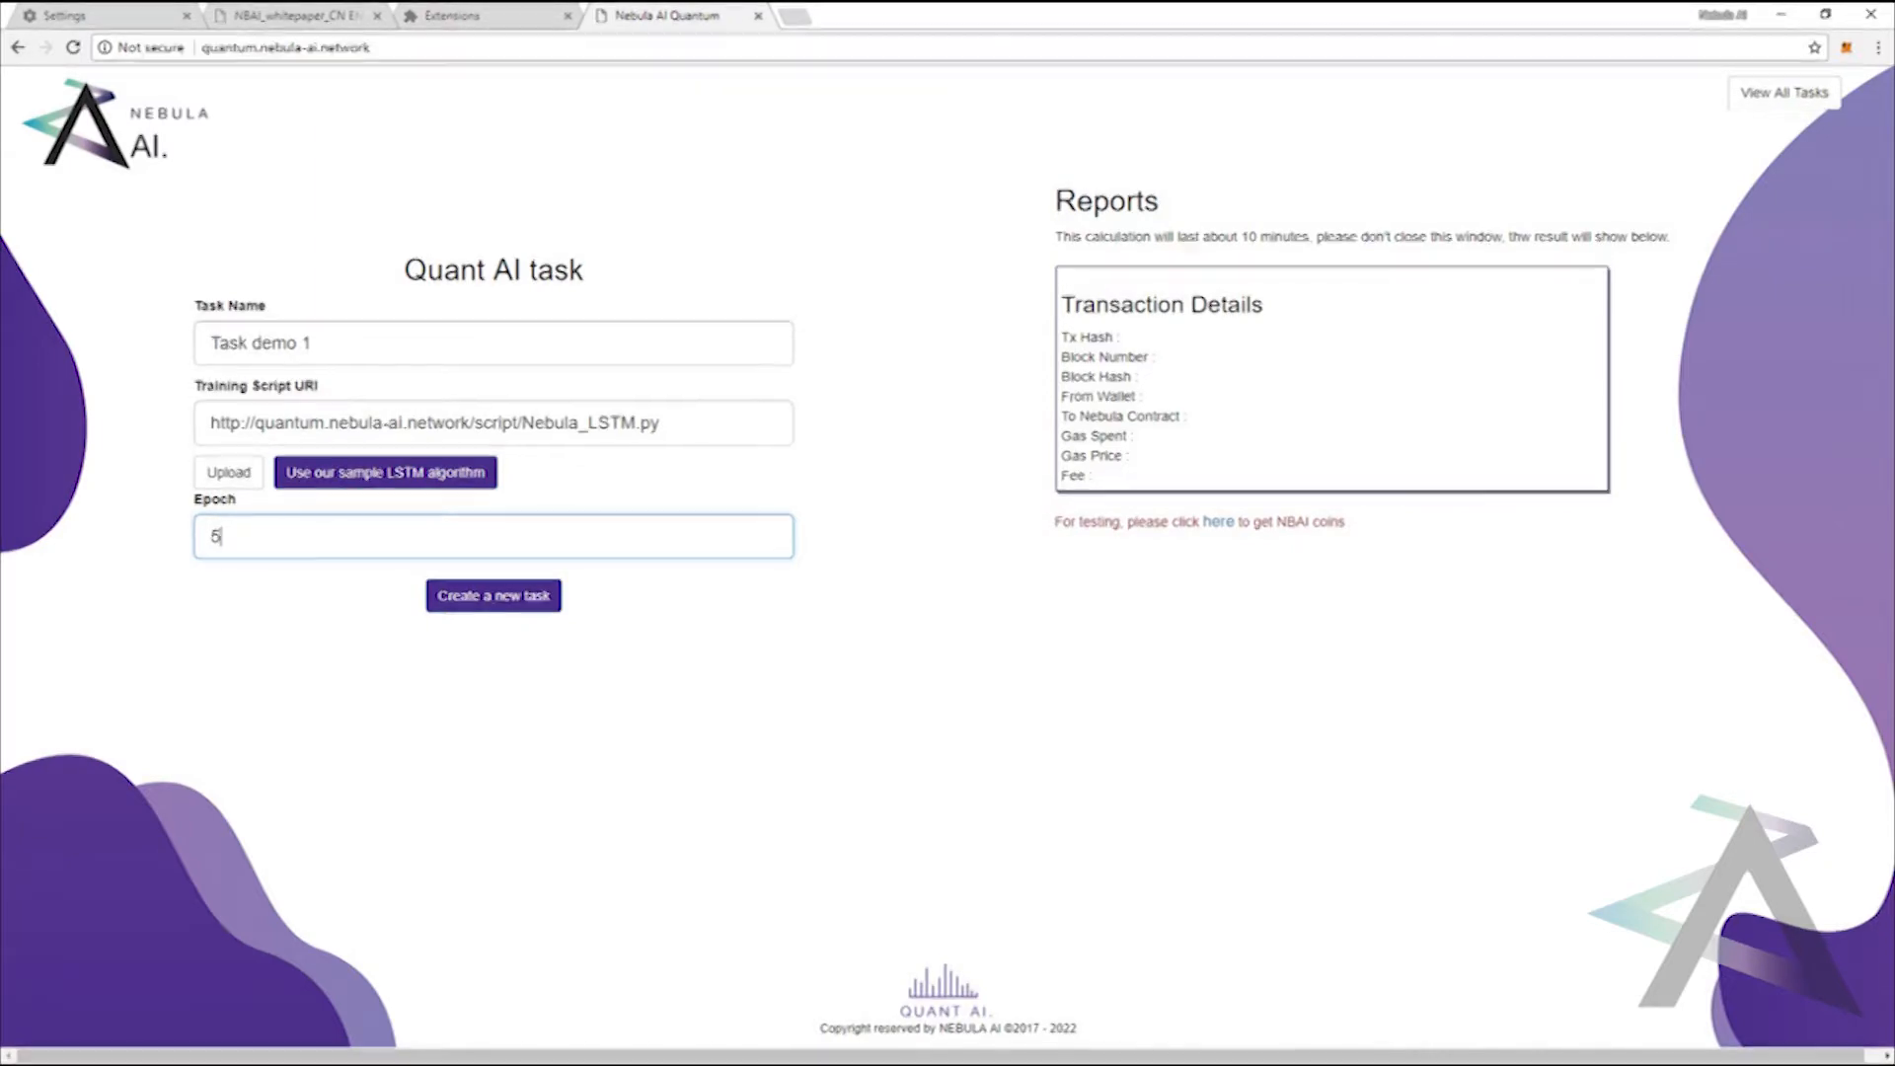
click(492, 594)
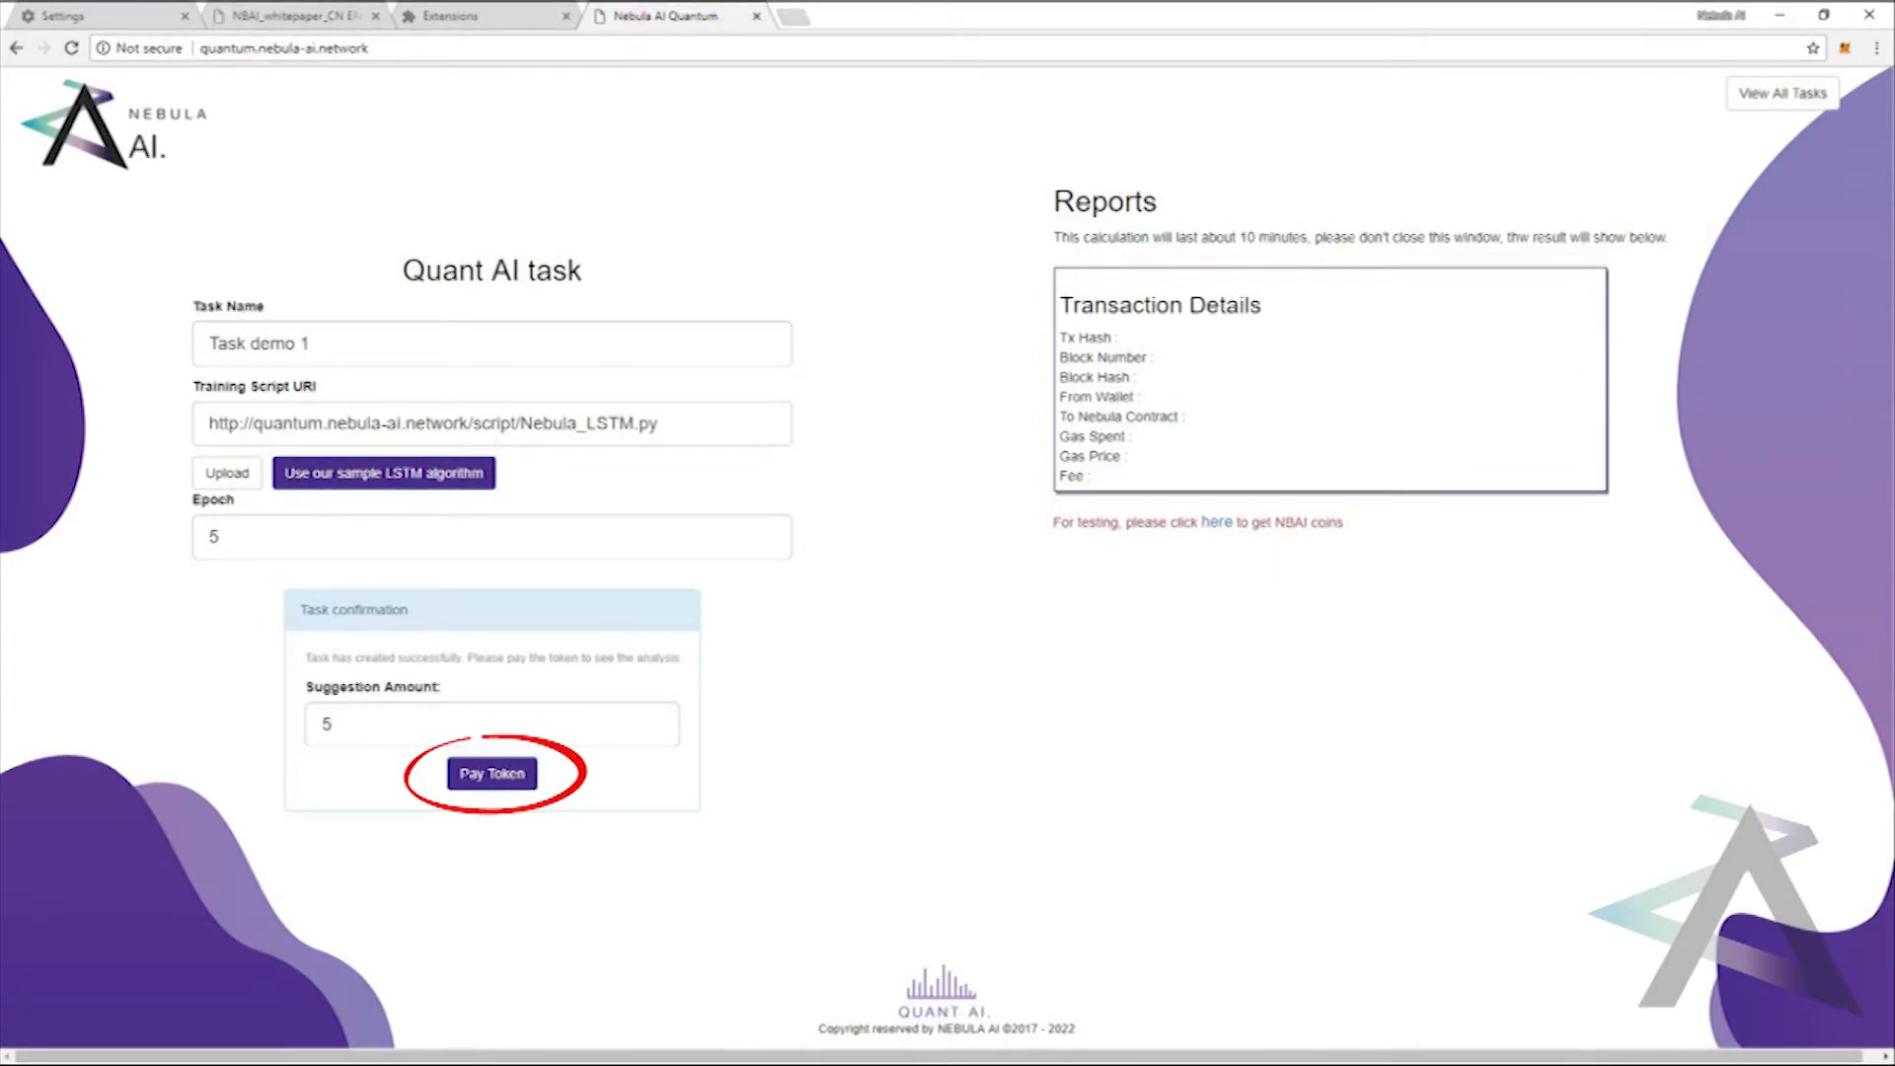
click(491, 772)
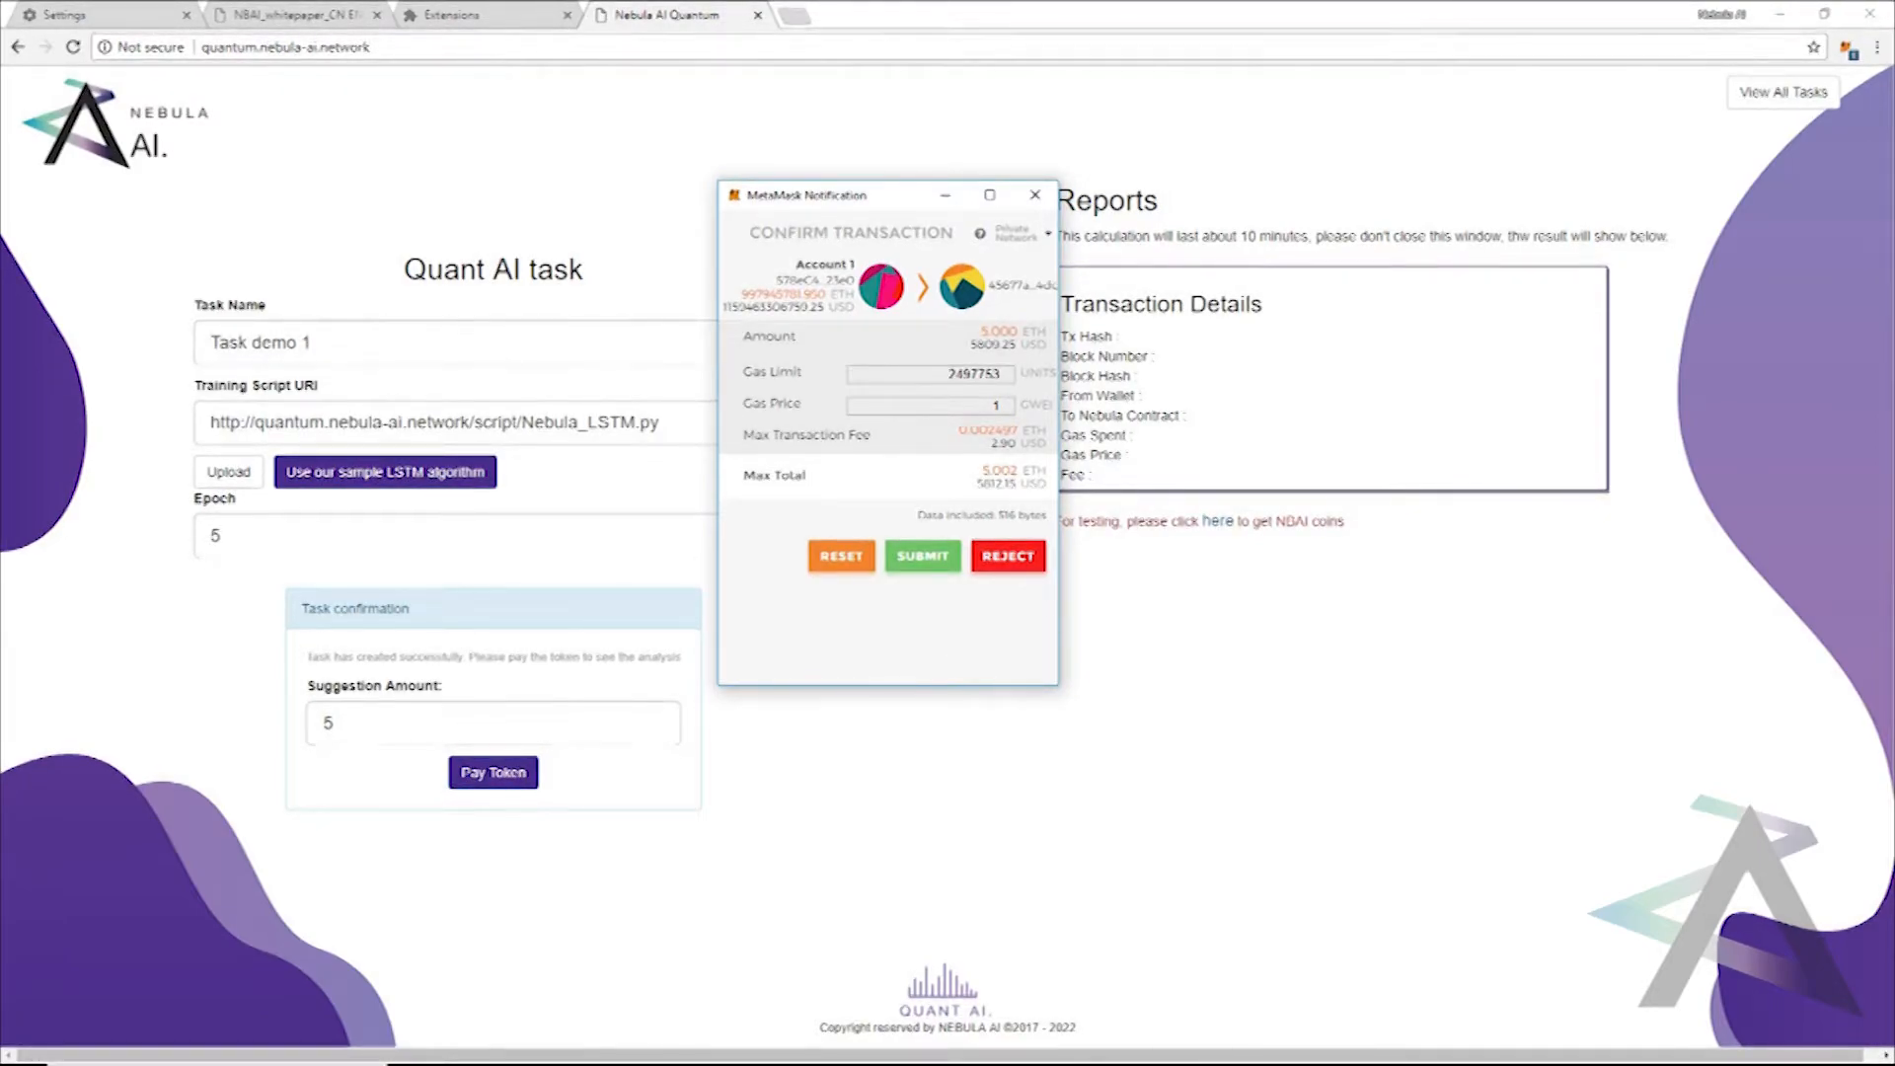
- Submit the 5 ETH payment in the MetaMask Confirm Transaction popup
click(922, 556)
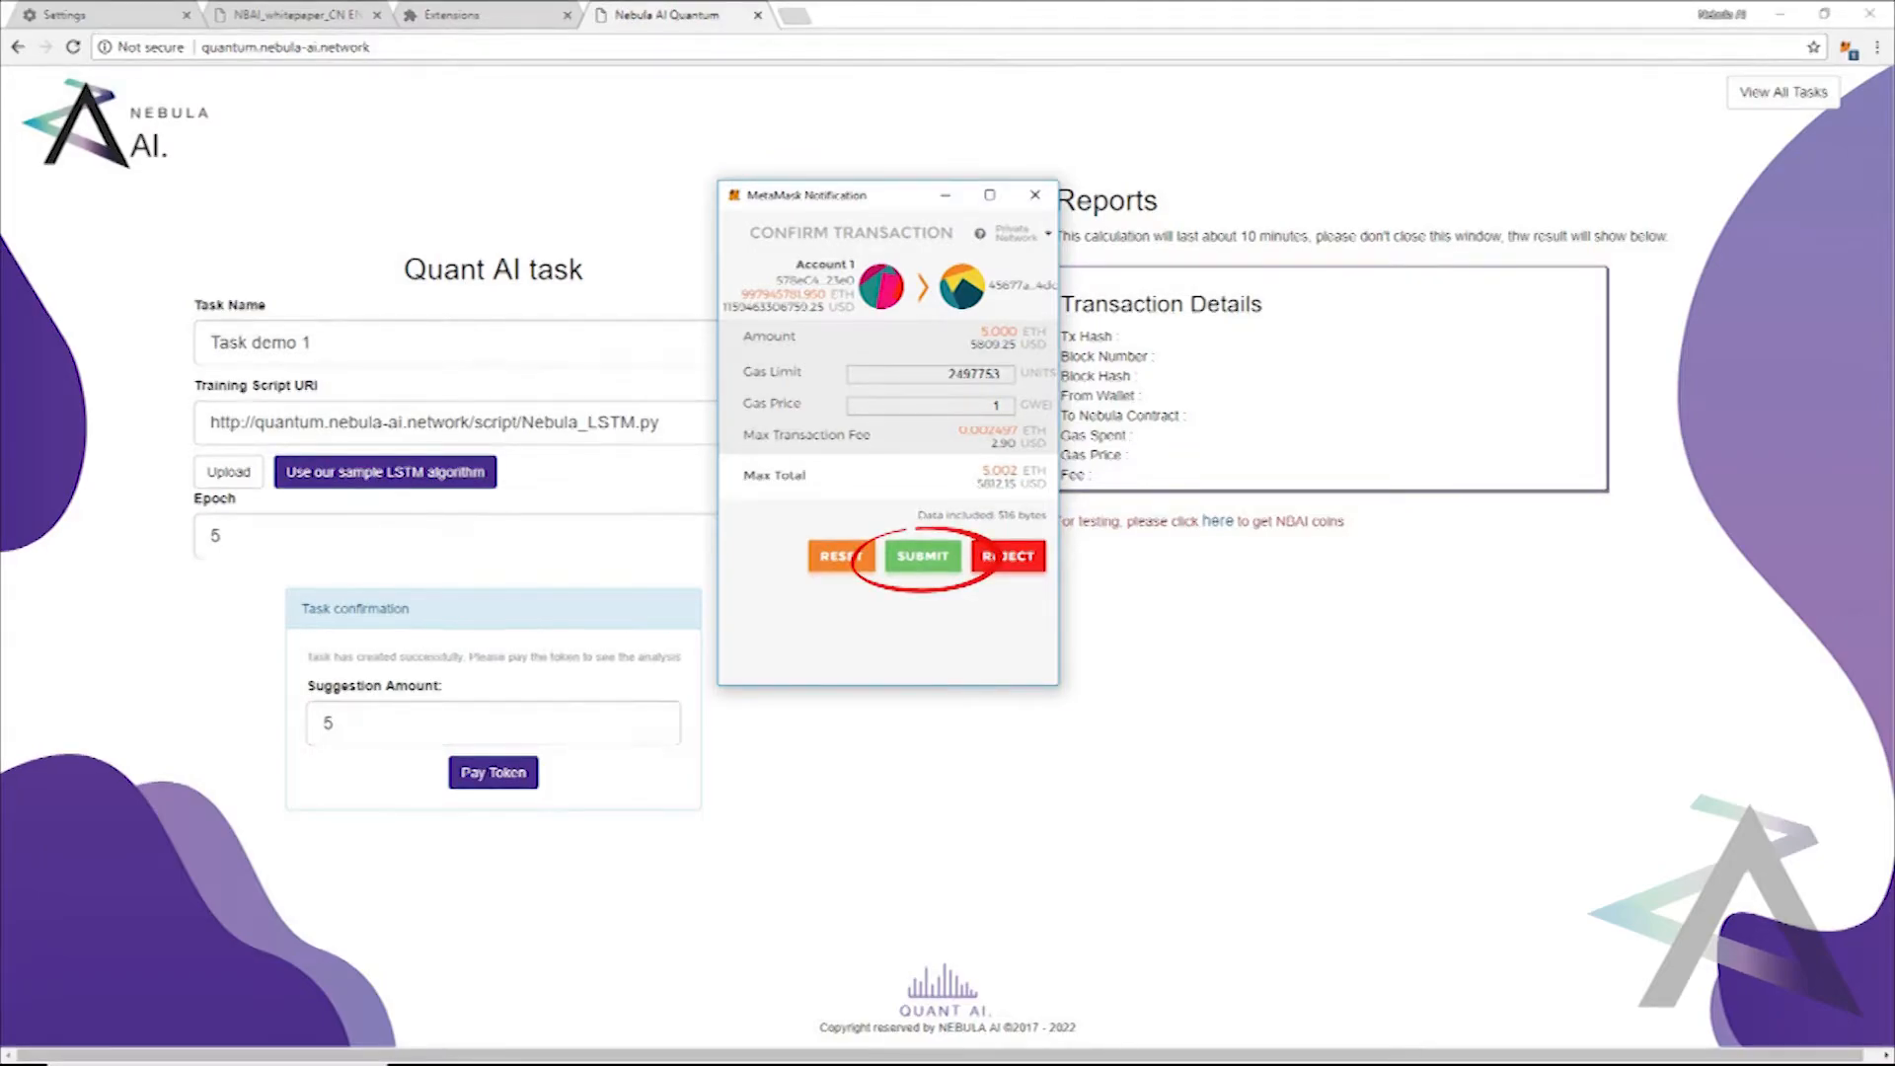
click(922, 556)
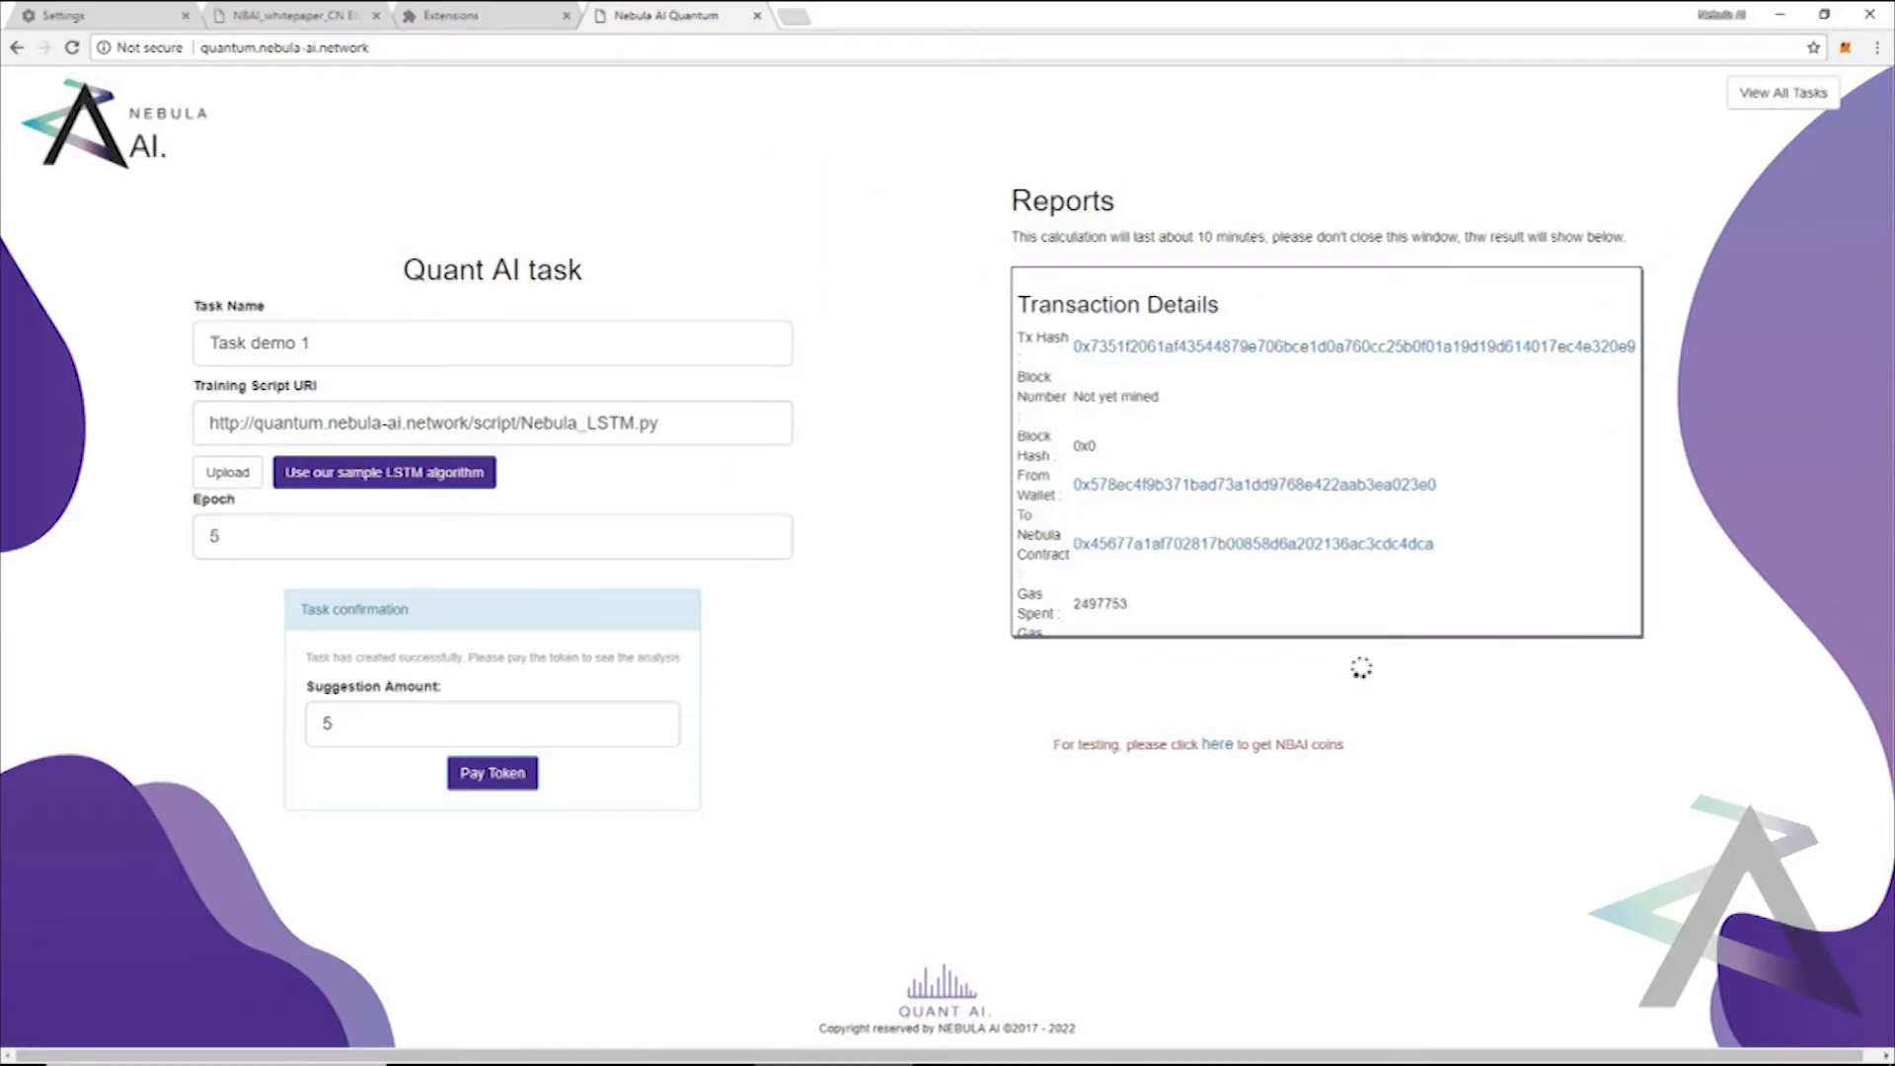